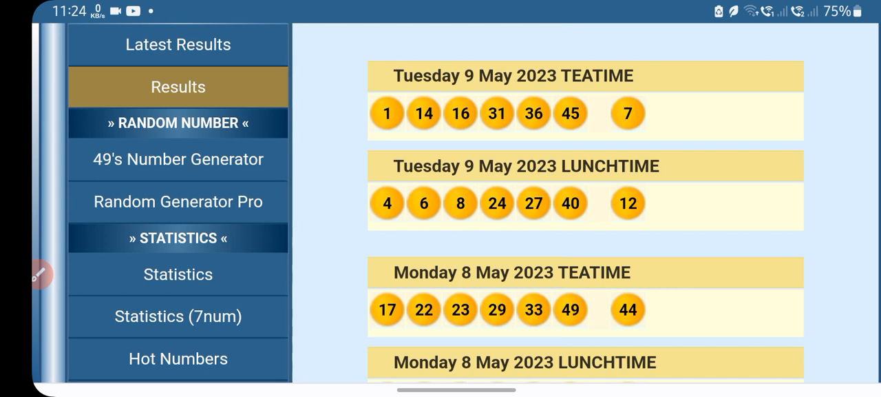
Scroll to the draw results, write 'Banker' beside 47, then clear all drawings with the trash icon
scroll(down, 3)
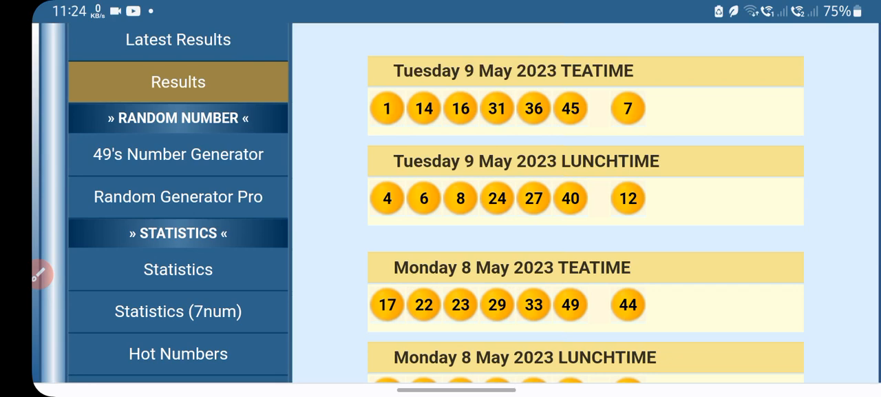
scroll(down, 3)
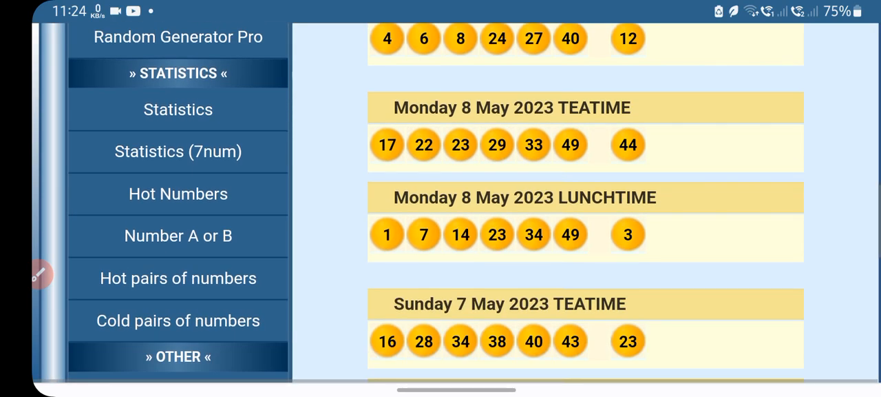
scroll(down, 3)
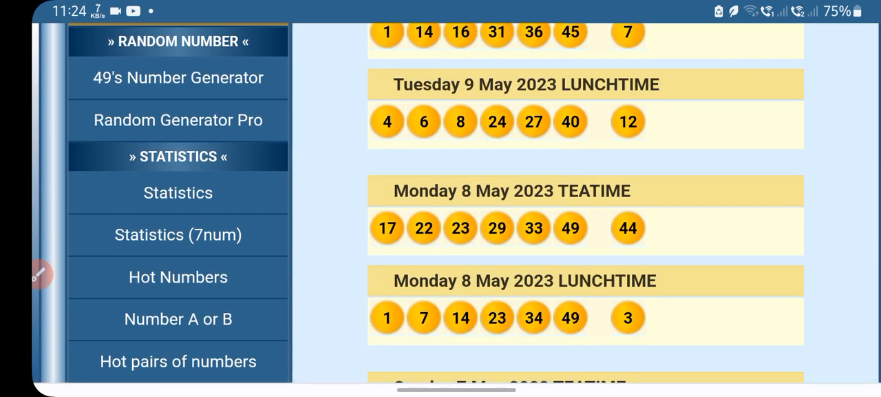
scroll(down, 3)
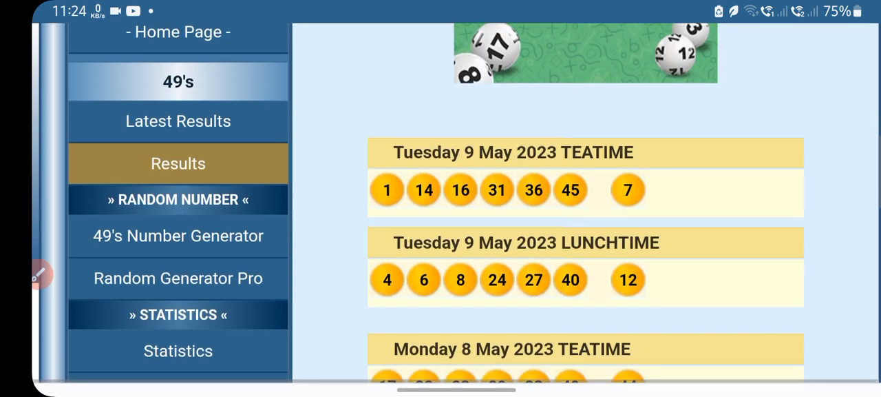
scroll(down, 3)
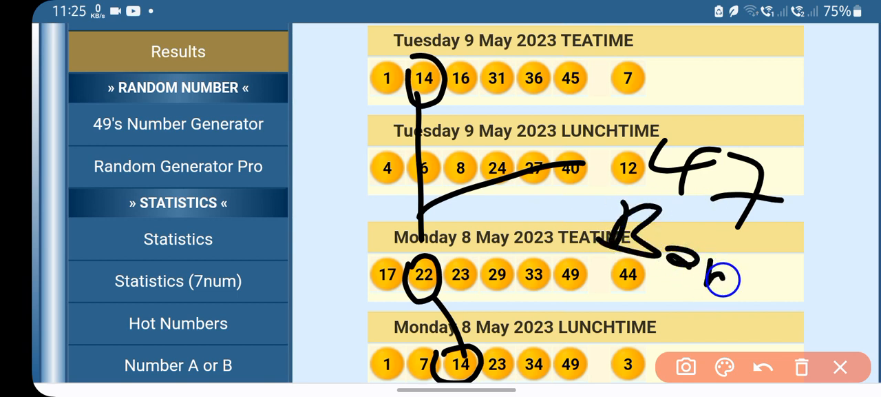
drag(723, 279, 833, 303)
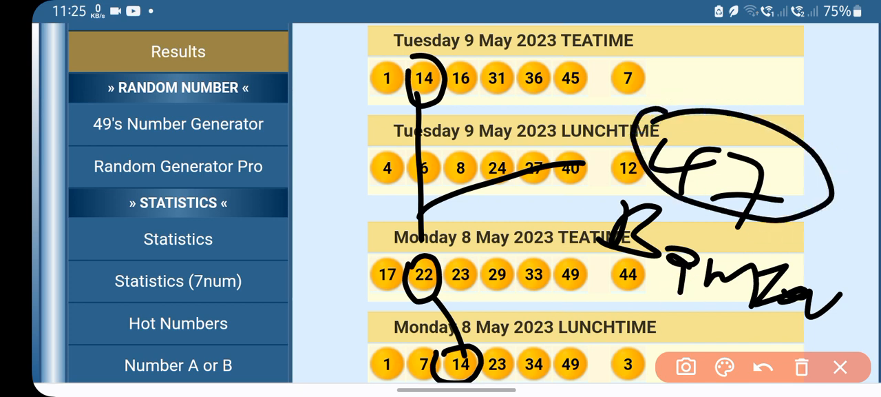
click(801, 366)
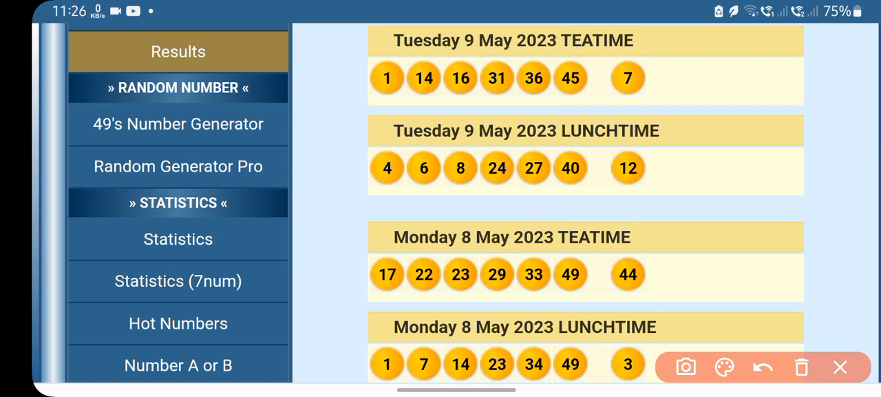
Choose red from the pen palette for drawing the vertical lines
click(725, 366)
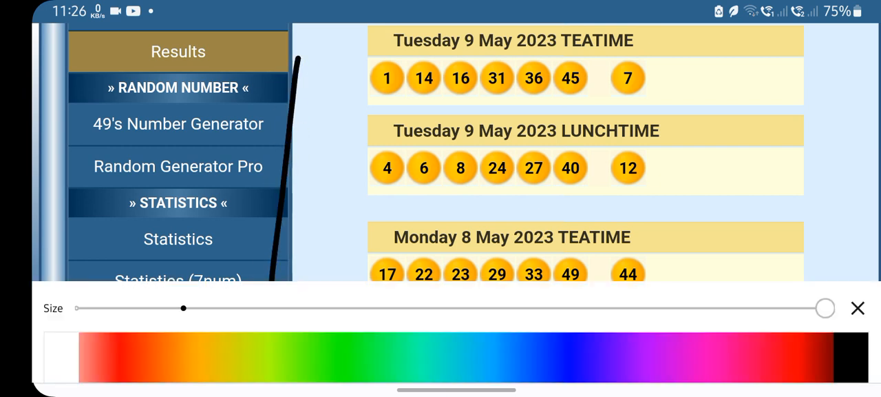
click(858, 308)
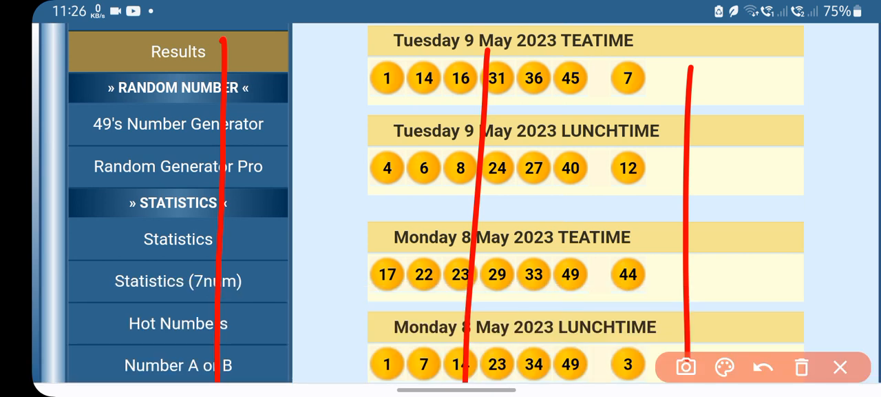
Write red number pairs including 43,47 at top left and circle a left-column pair
click(724, 367)
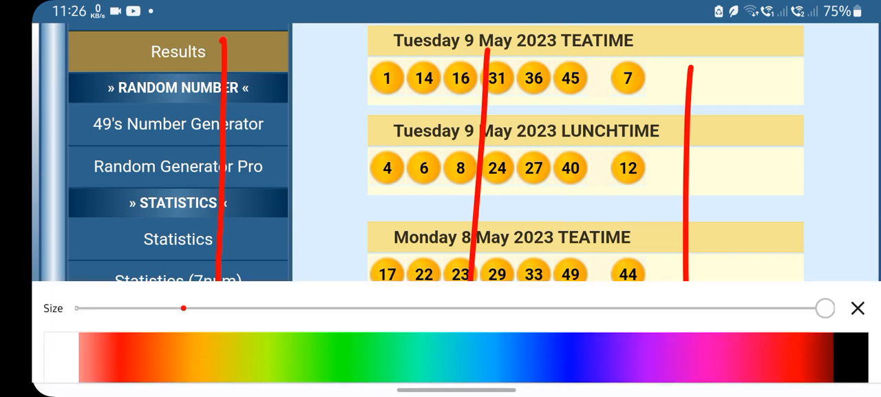
click(857, 308)
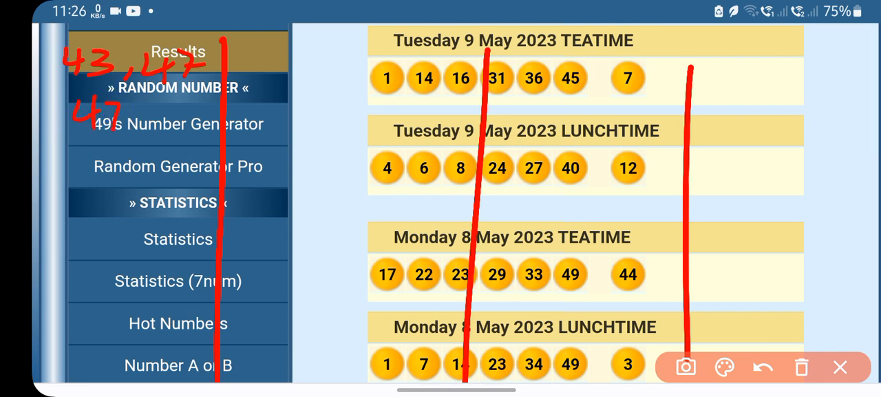
drag(158, 124, 200, 124)
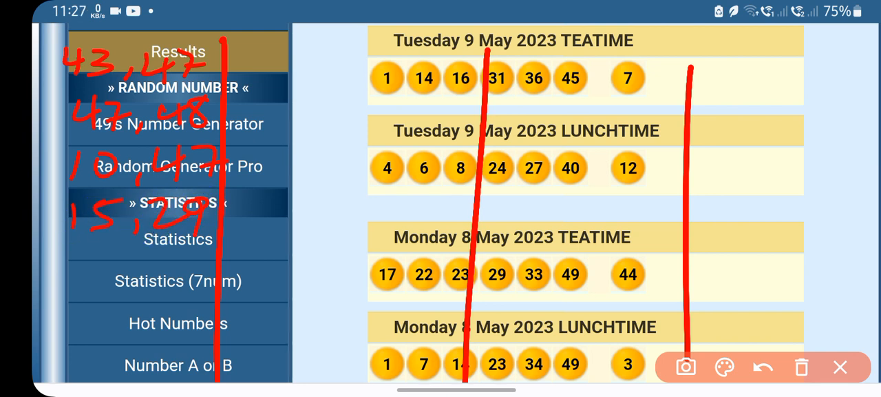
drag(81, 262, 78, 293)
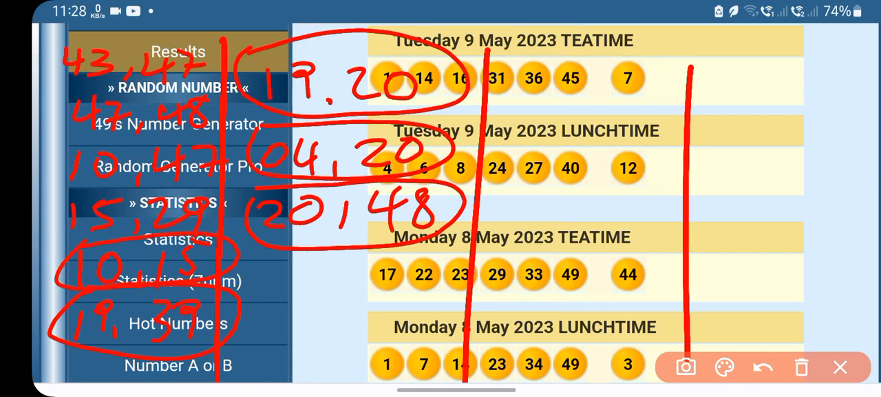
drag(90, 199, 49, 217)
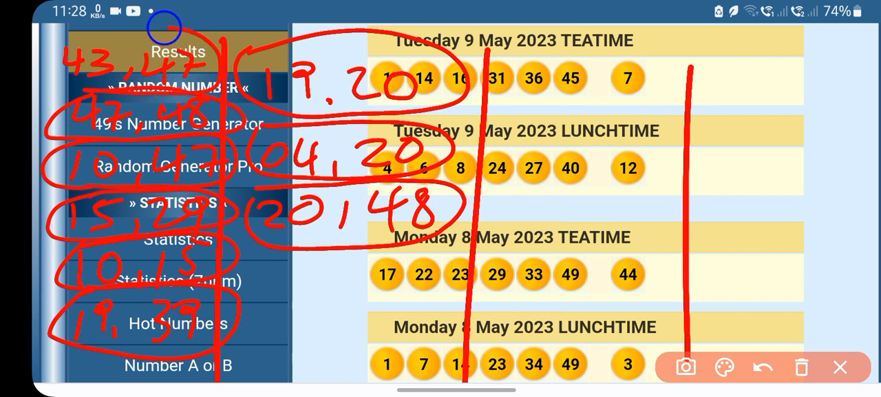
Bring up the pen palette to switch from red to blue for circling 47,48, 15,29 and 20,48
click(724, 366)
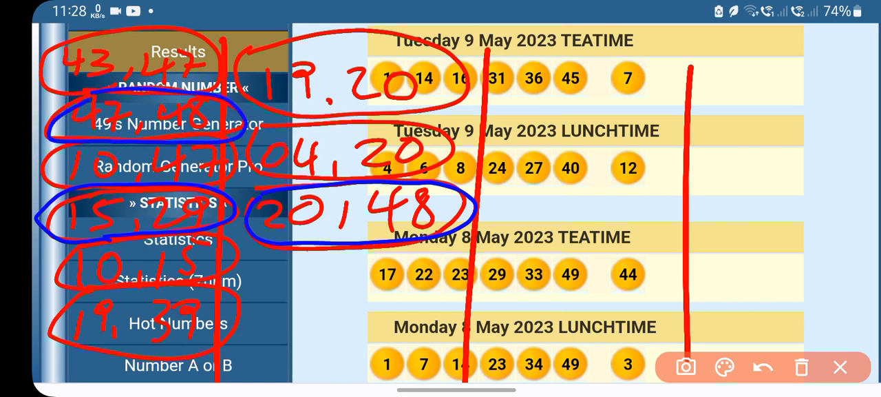
click(724, 365)
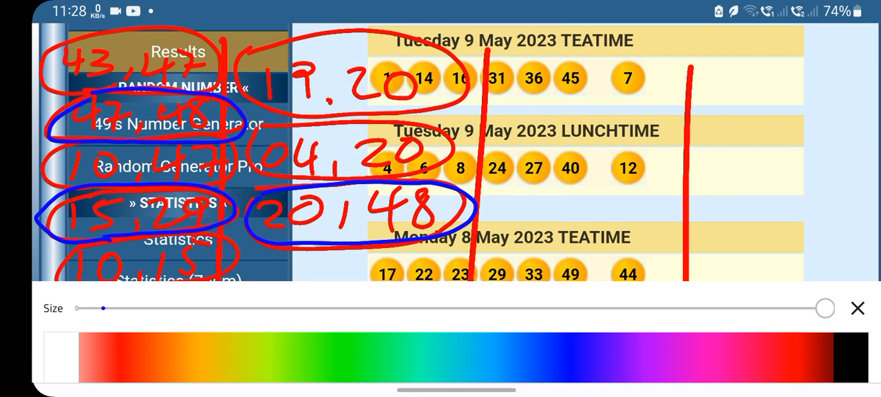
Write 'Backup Banker 48' in black, then switch the pen to light blue and dark blue
drag(104, 308, 157, 308)
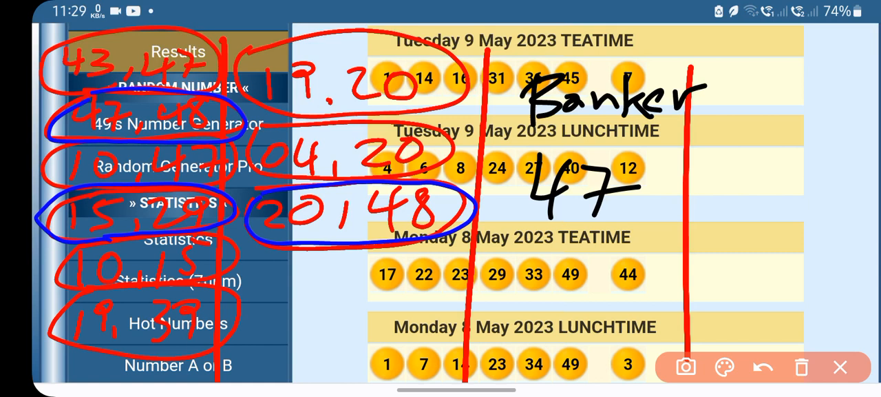
drag(510, 248, 520, 282)
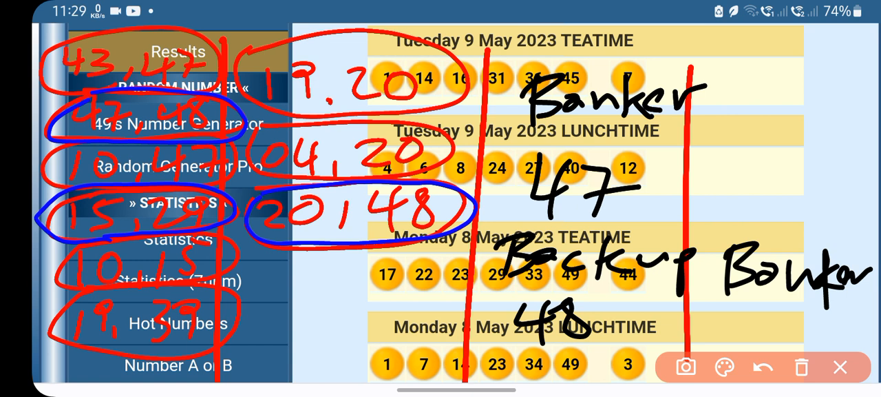
click(725, 367)
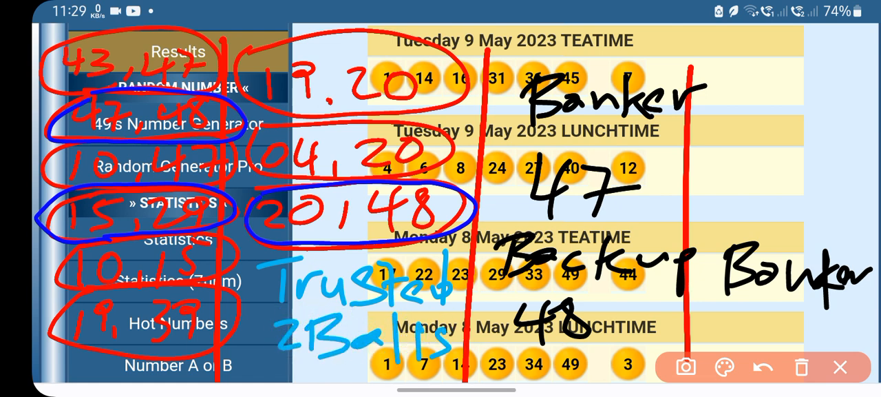
click(725, 367)
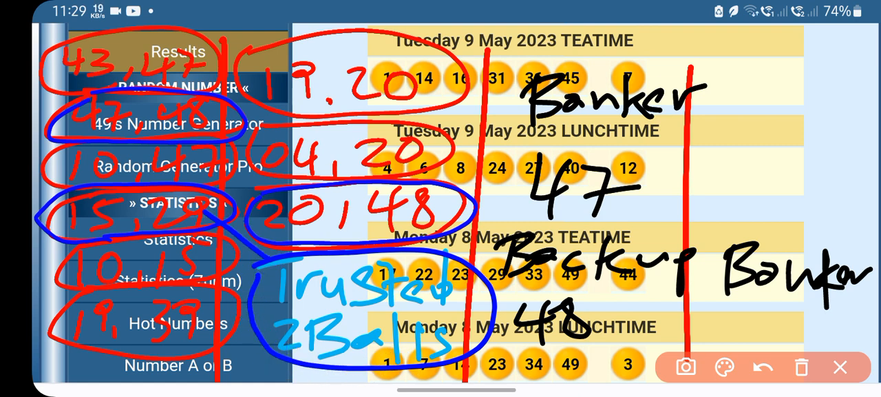
Switch the pen to white for loops linking 'Trusted 2 Balls' to 47,48 and 15,29
click(724, 367)
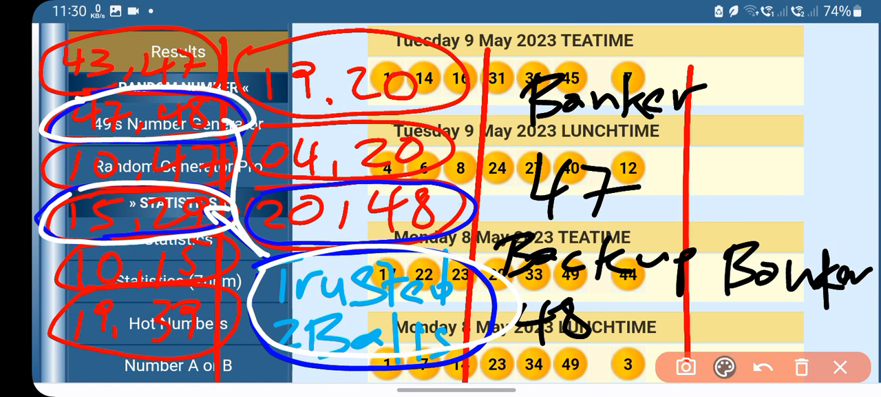
click(724, 366)
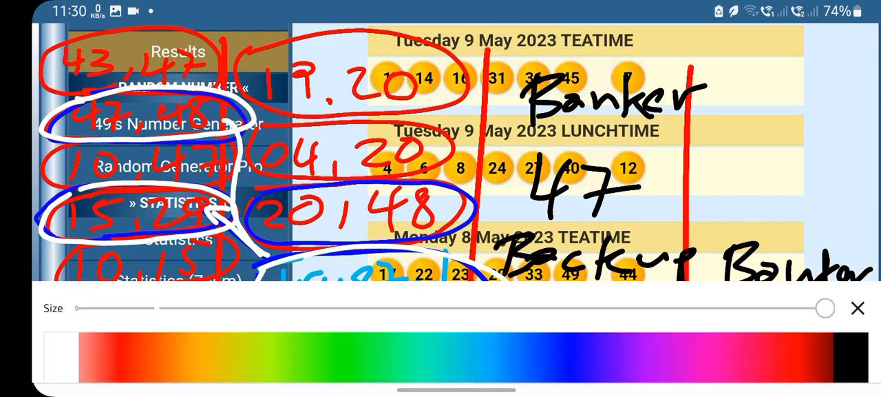